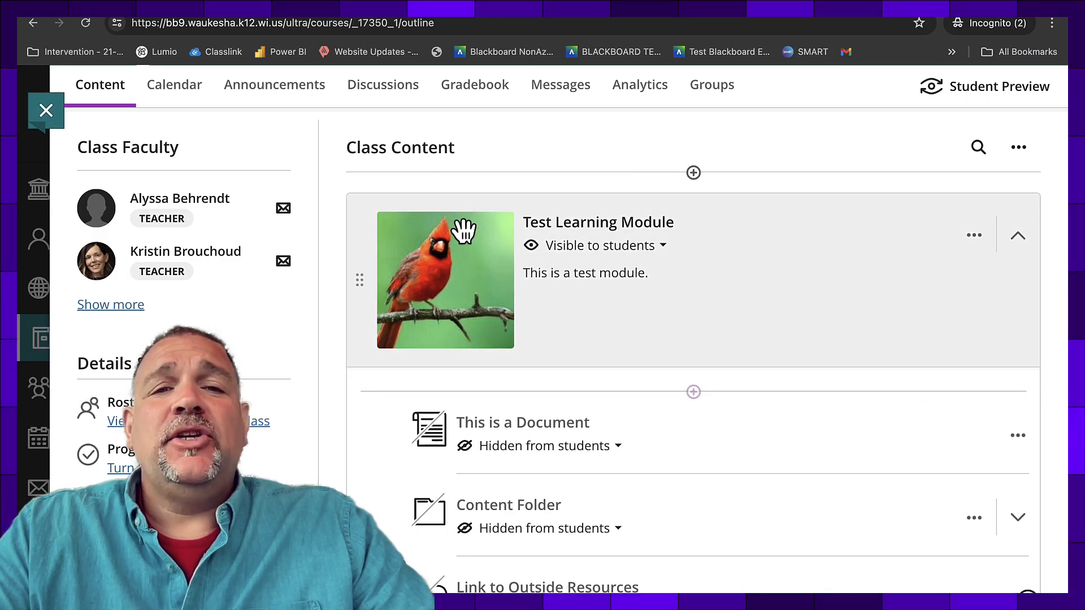
mouse_move(486, 348)
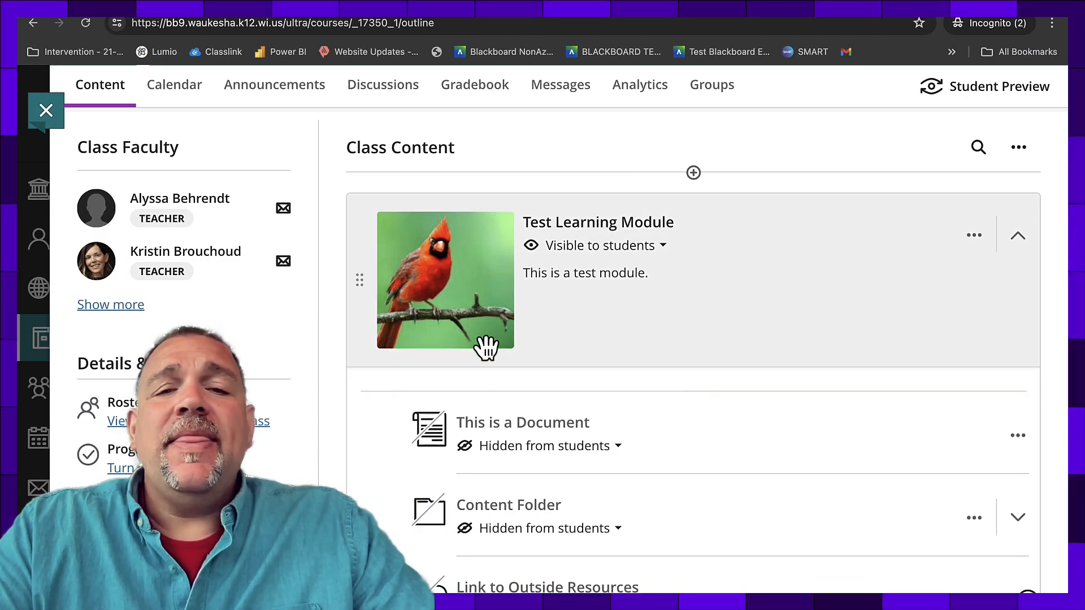
Scroll down through the Class Content outline and back up to the Test Learning Module.
scroll(down, 3)
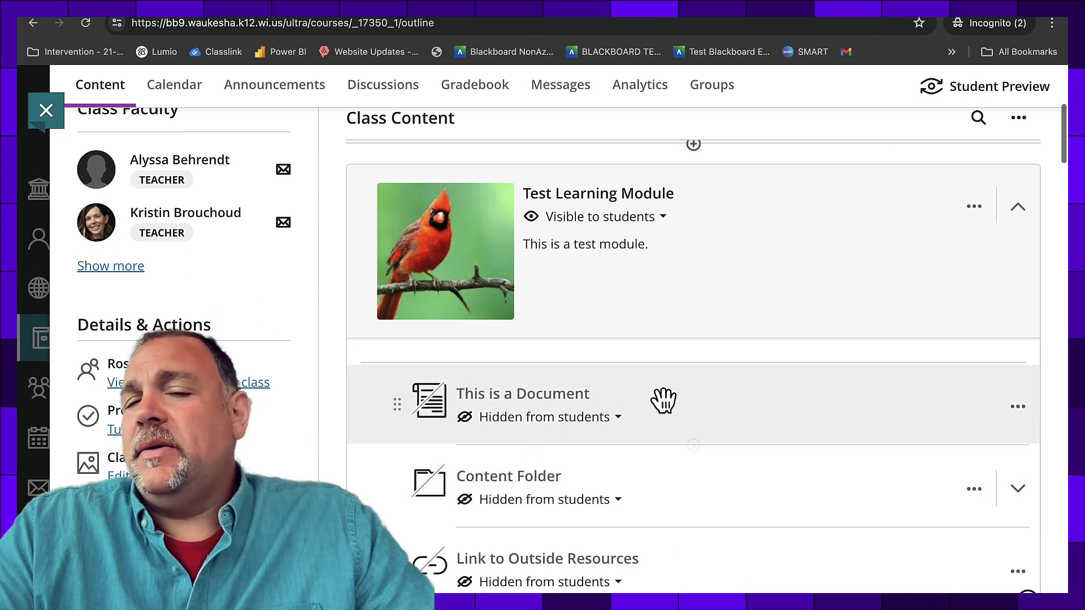
scroll(down, 3)
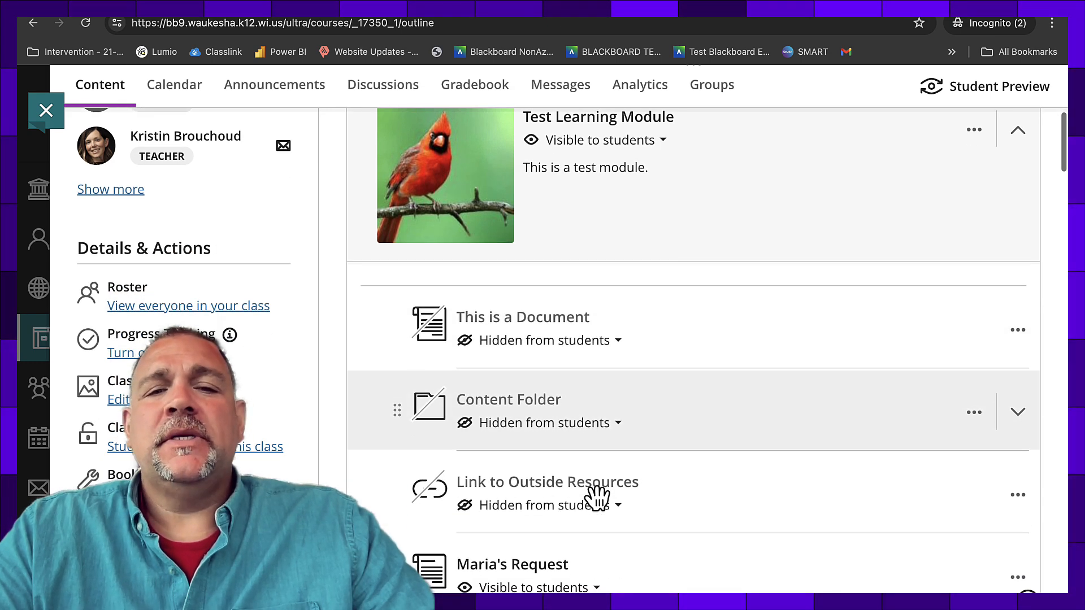
scroll(up, 3)
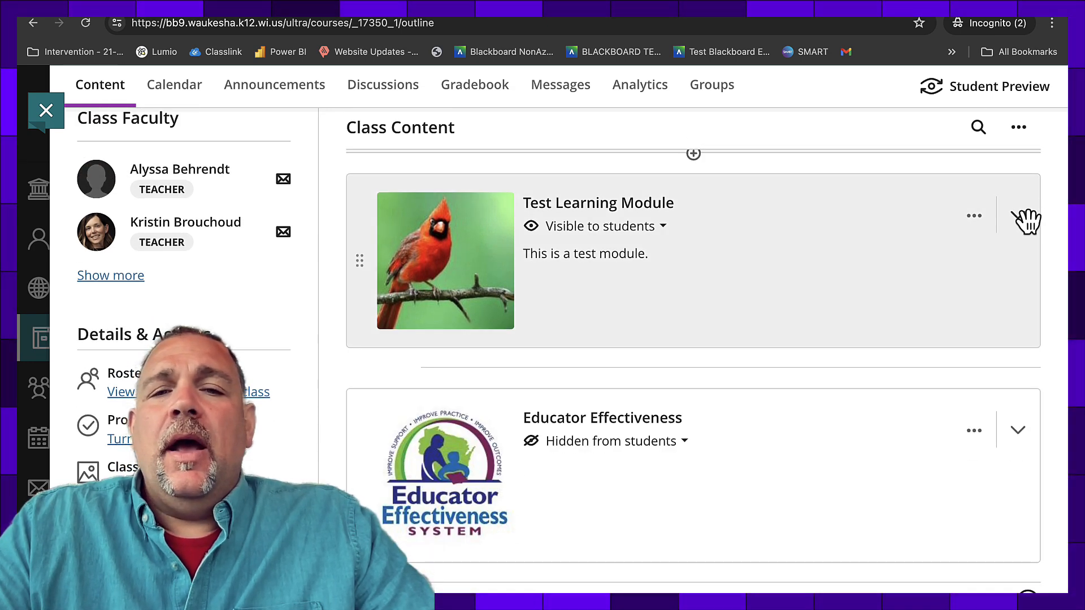
mouse_move(619, 218)
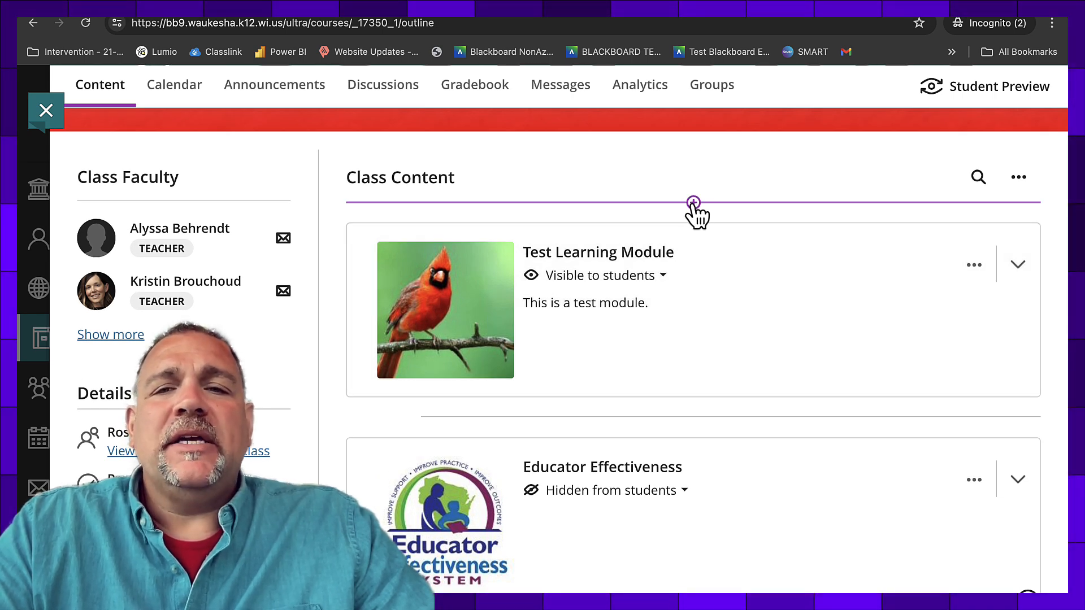
mouse_move(695, 415)
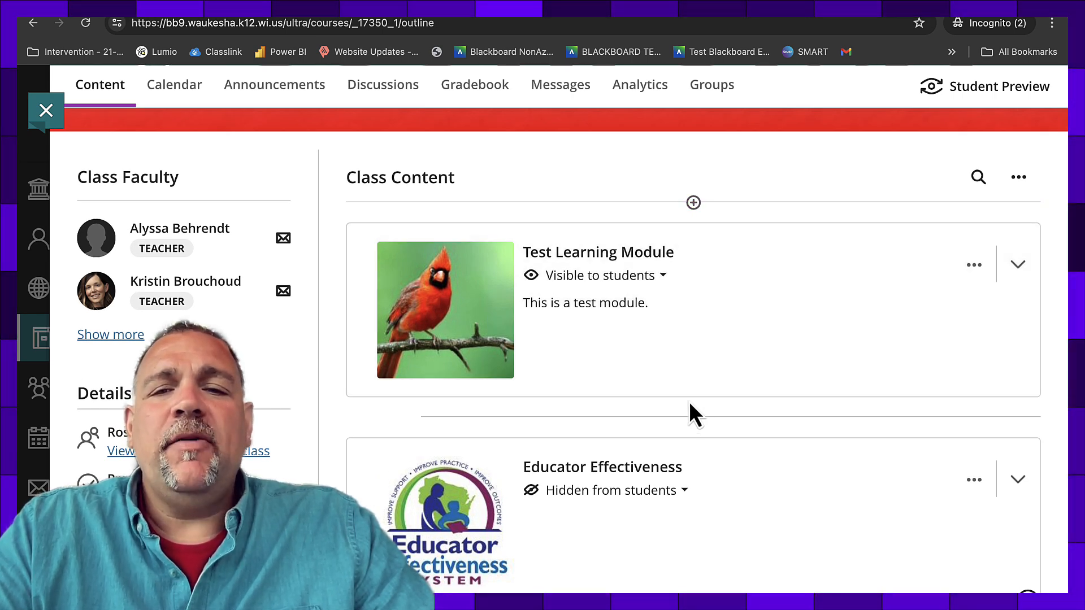
mouse_move(693, 417)
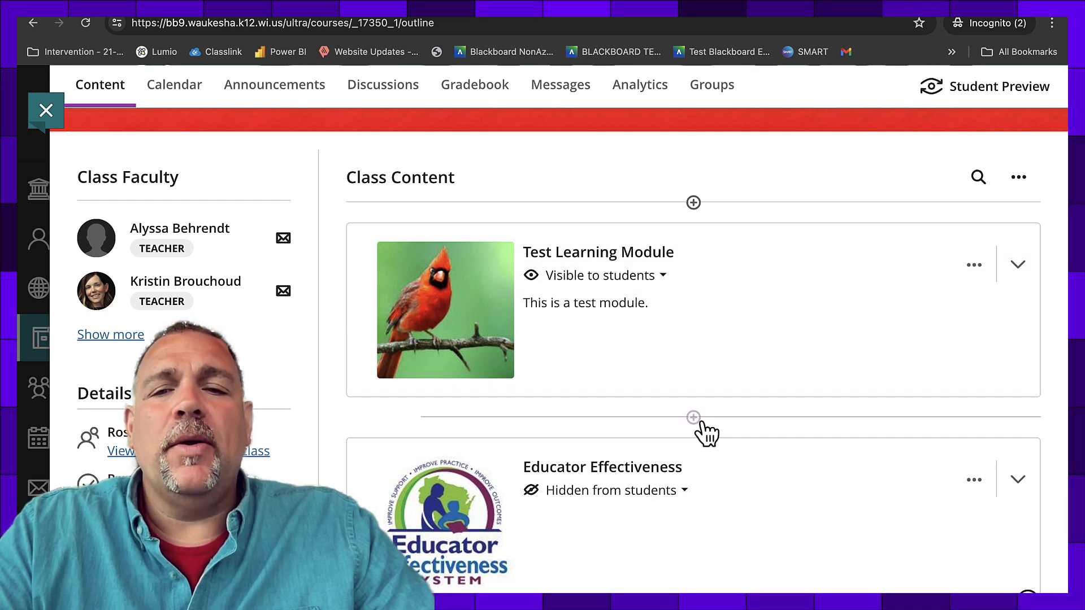
mouse_move(693, 203)
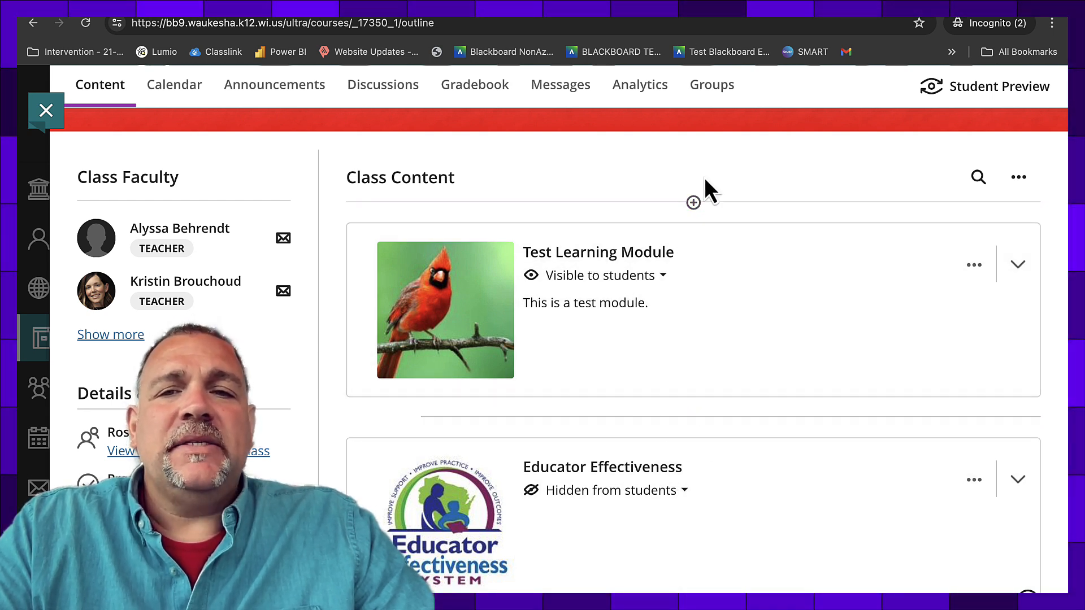
mouse_move(671, 275)
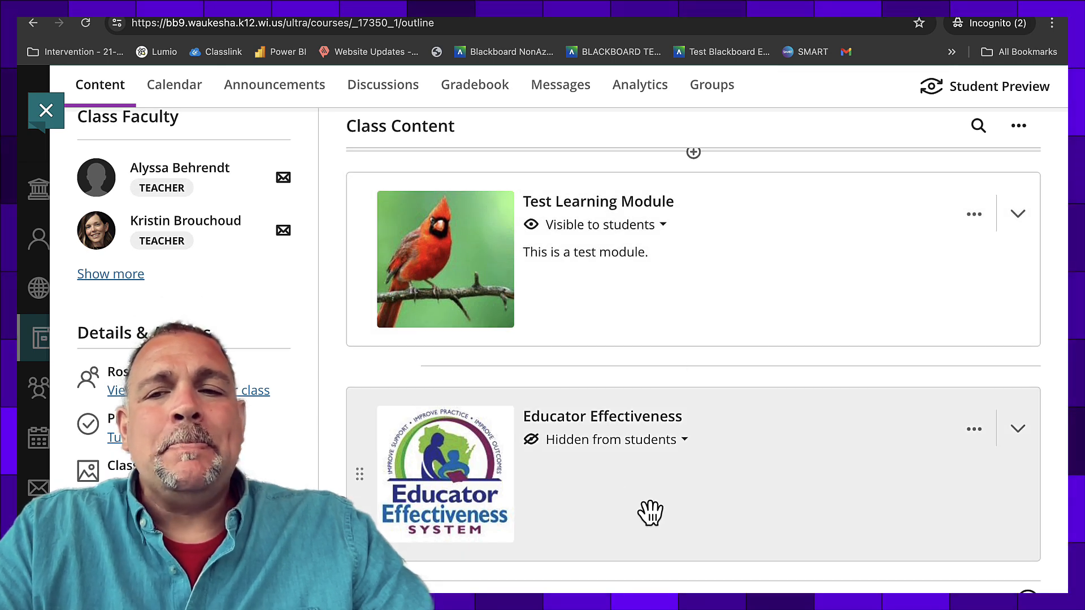
Expand the Test Learning Module and scroll down through its items to Educator Effectiveness.
click(1018, 213)
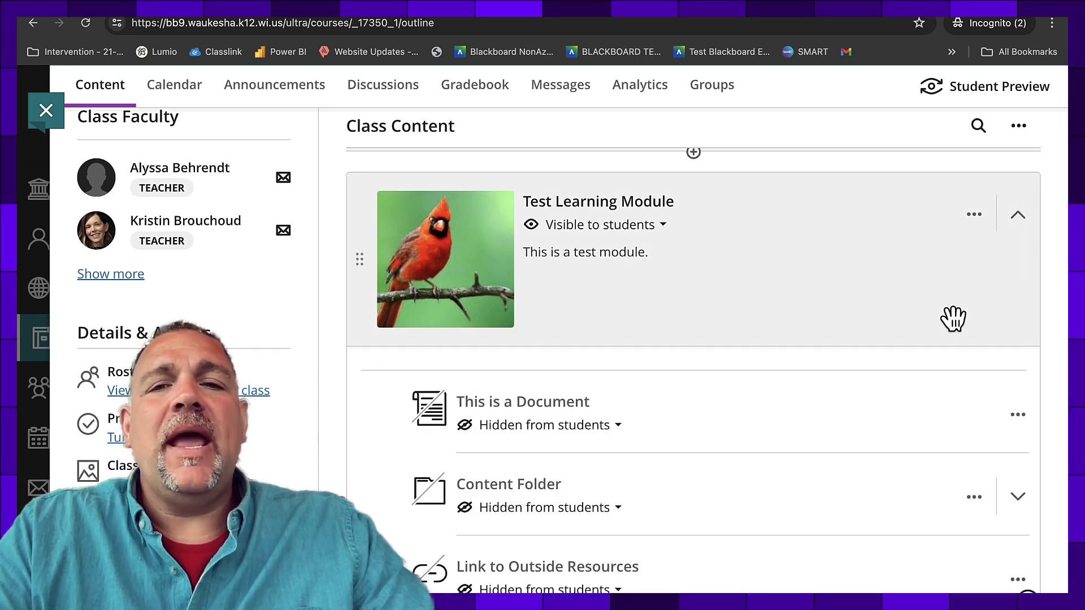
scroll(down, 3)
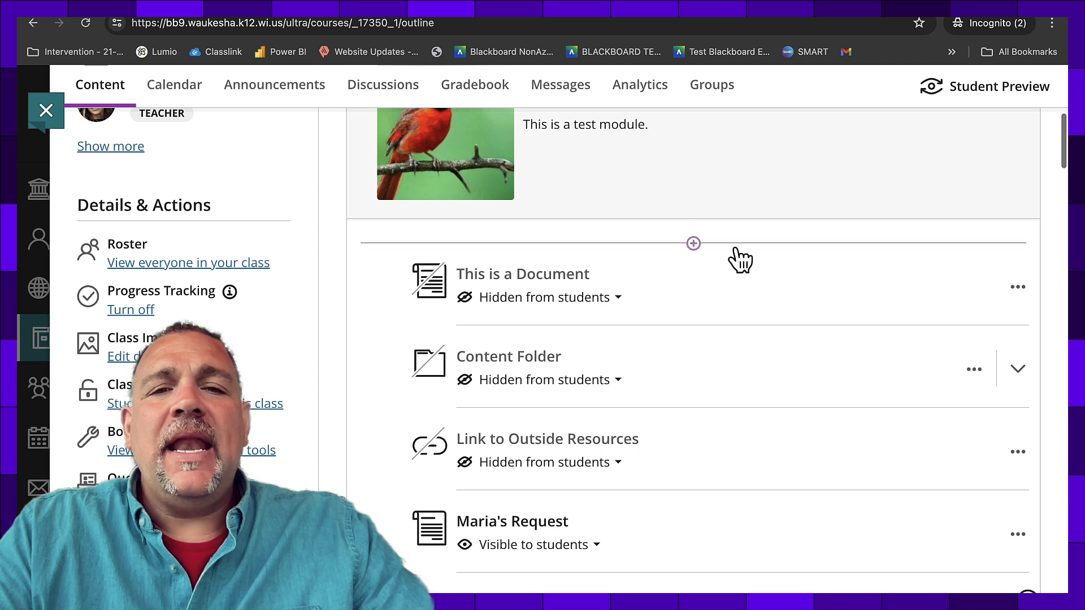
mouse_move(707, 349)
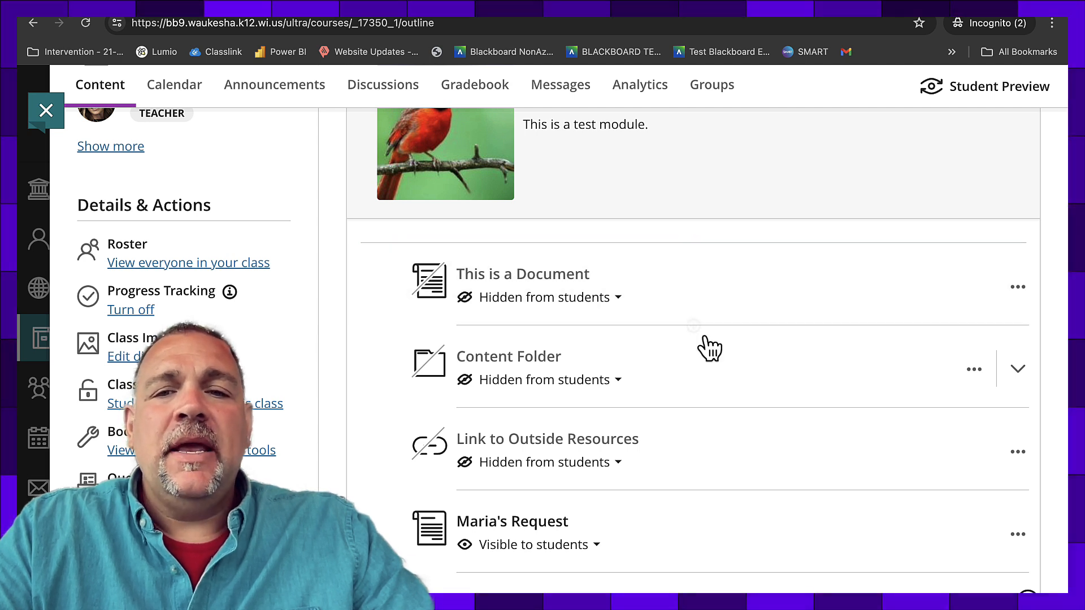
mouse_move(353, 238)
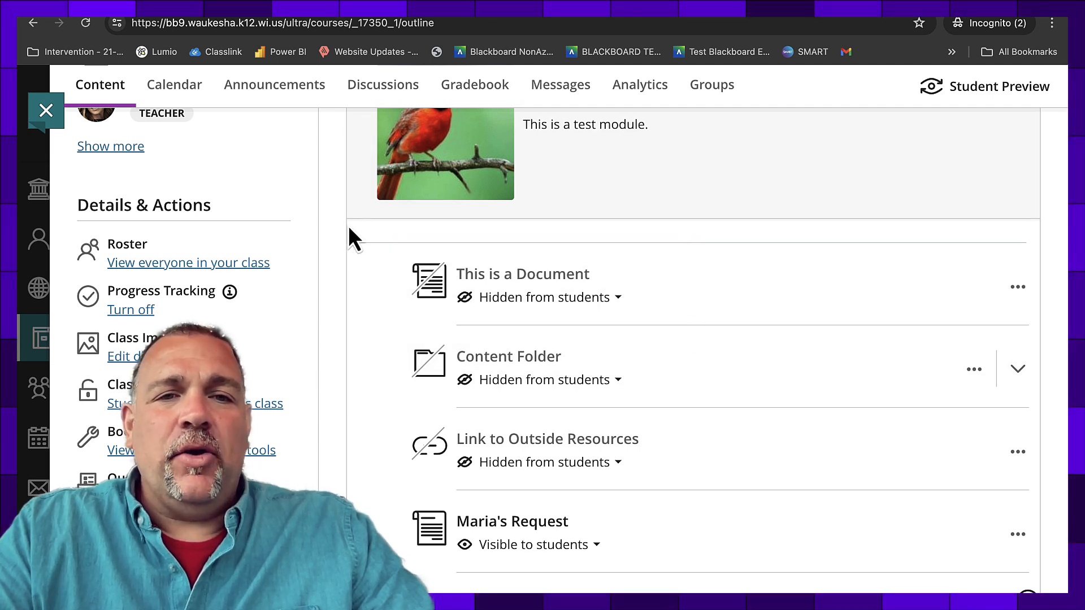
scroll(down, 3)
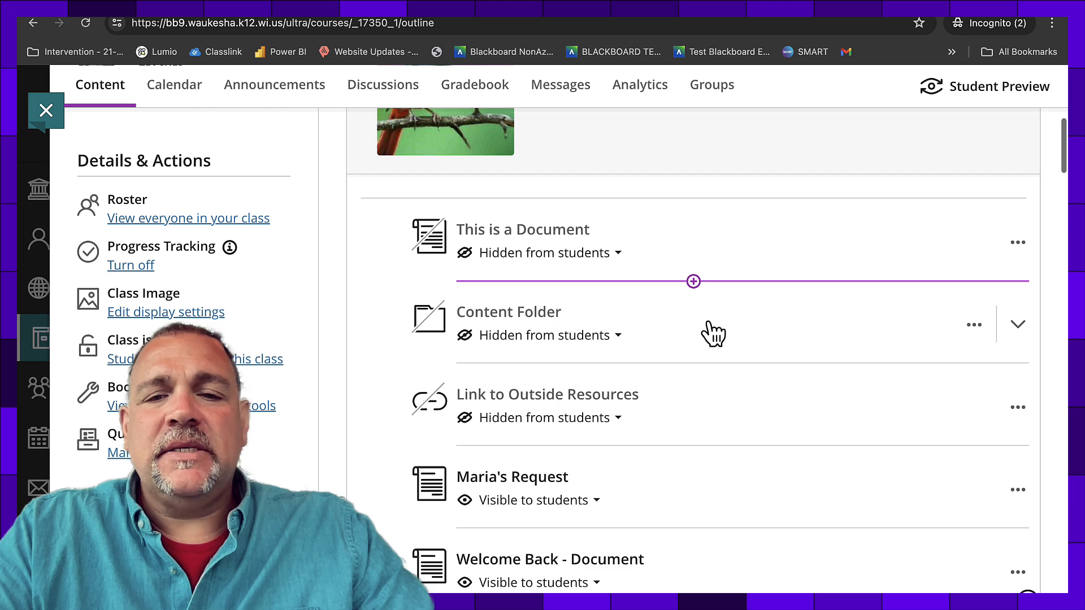
scroll(down, 3)
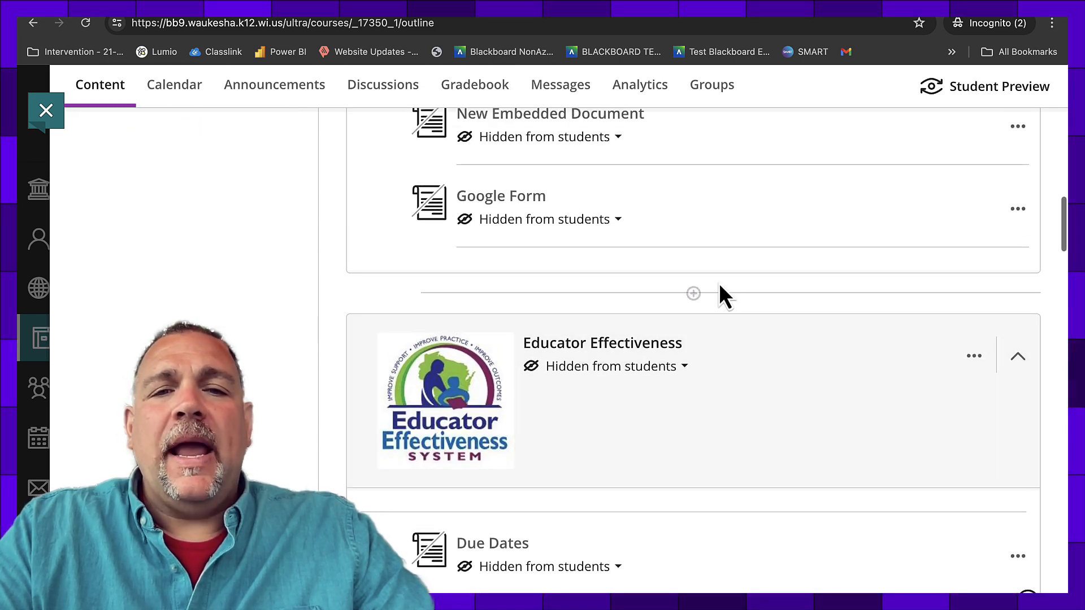
mouse_move(693, 293)
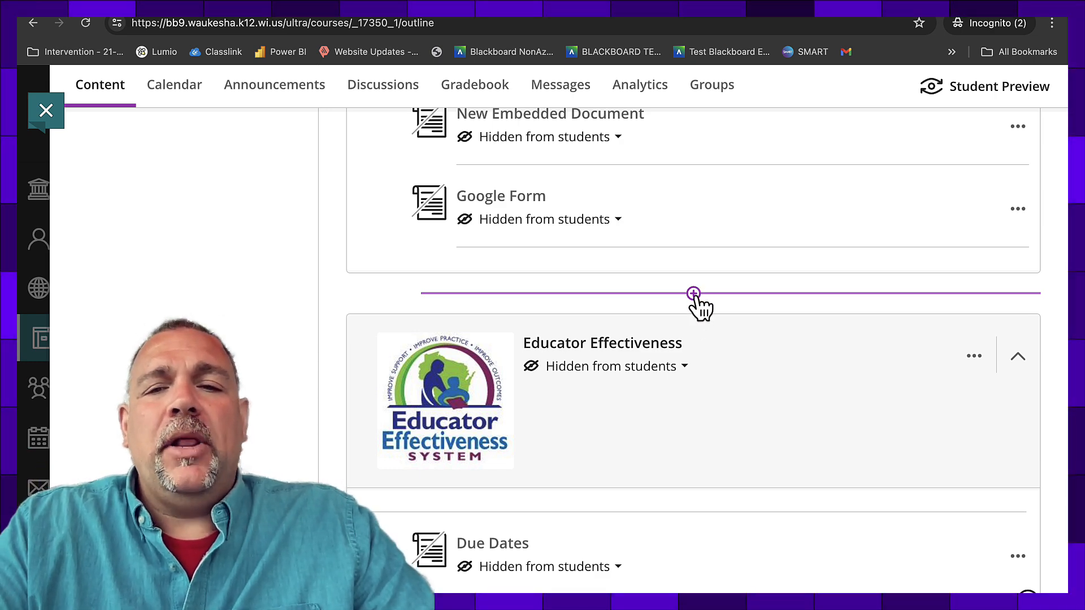
click(693, 293)
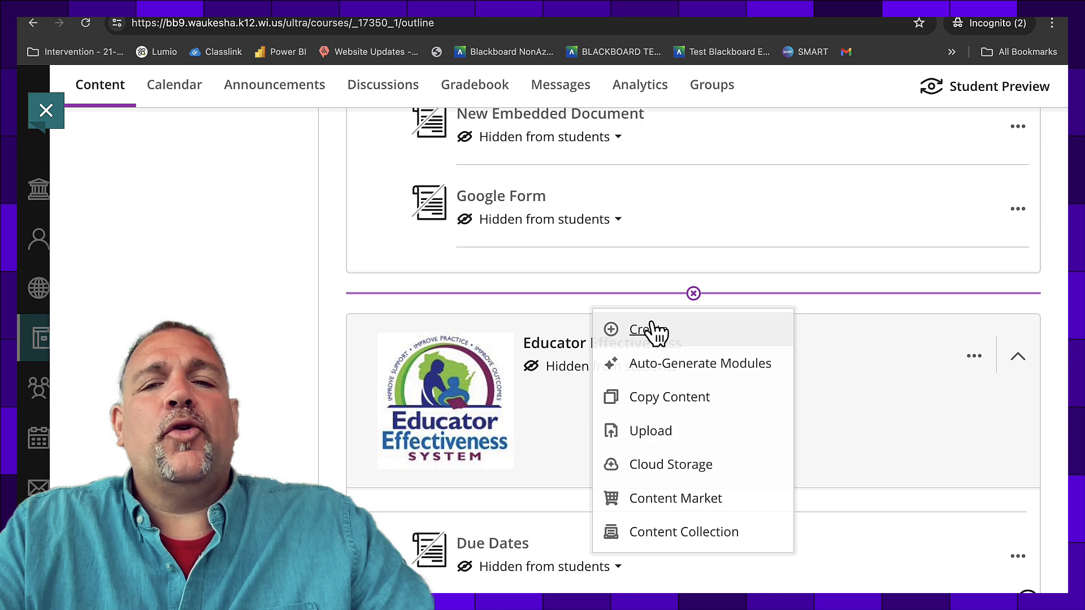
click(648, 329)
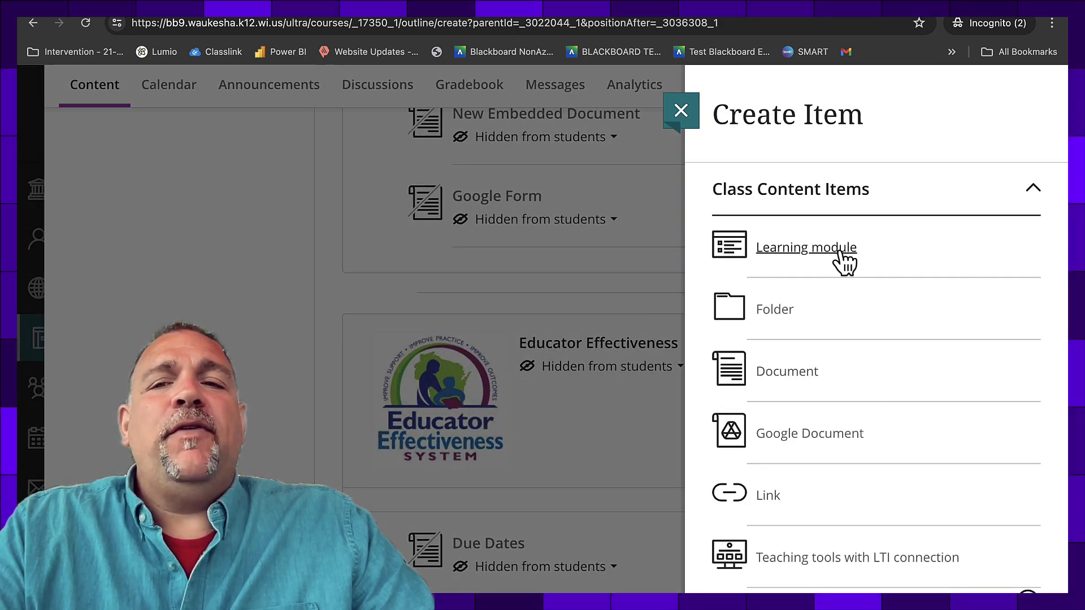
mouse_move(830, 267)
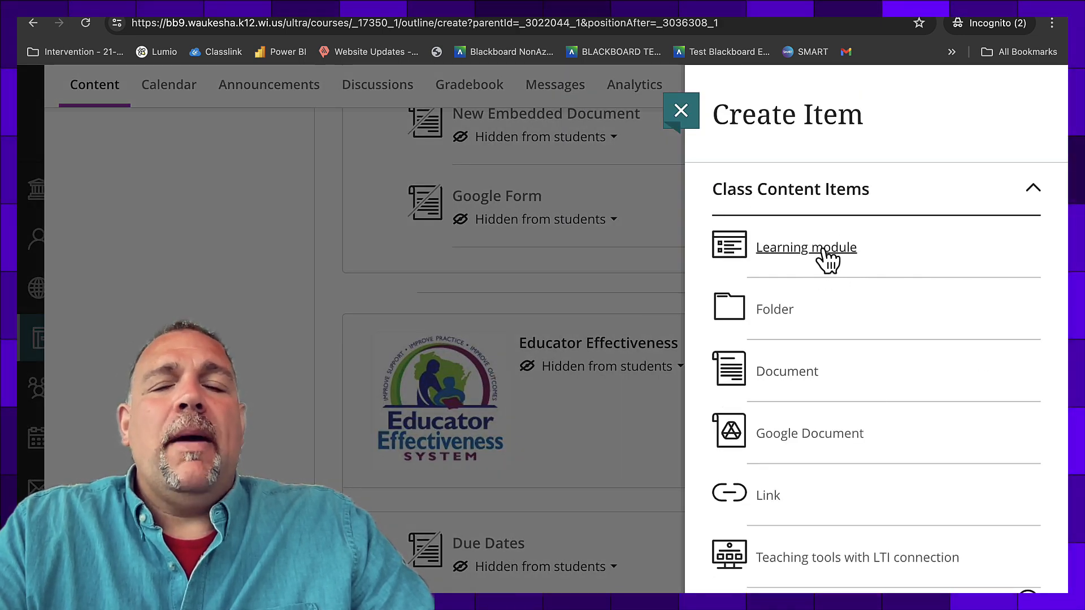
mouse_move(682, 111)
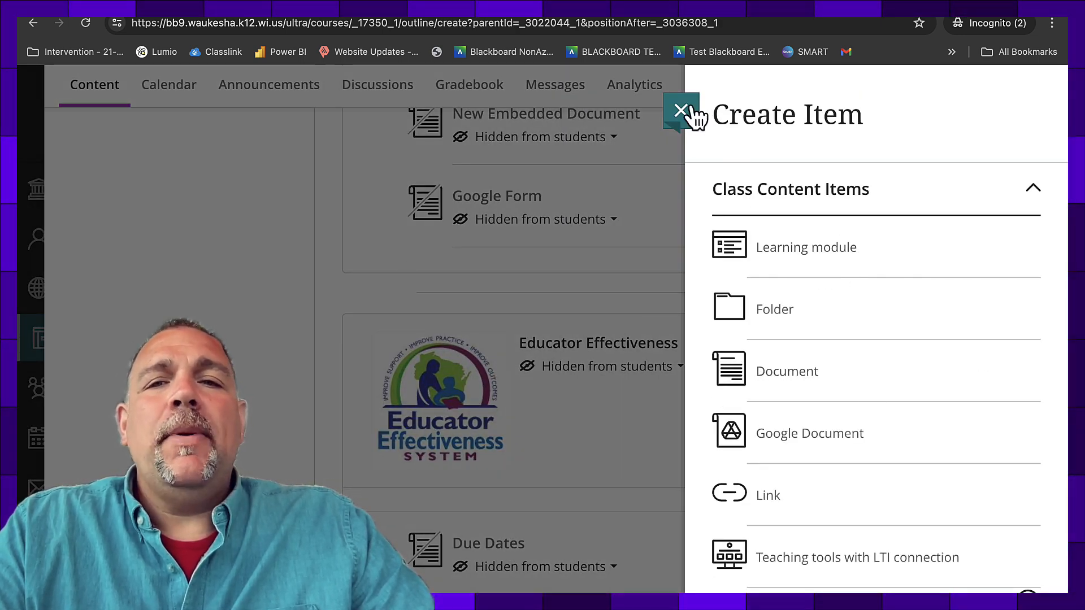
click(681, 111)
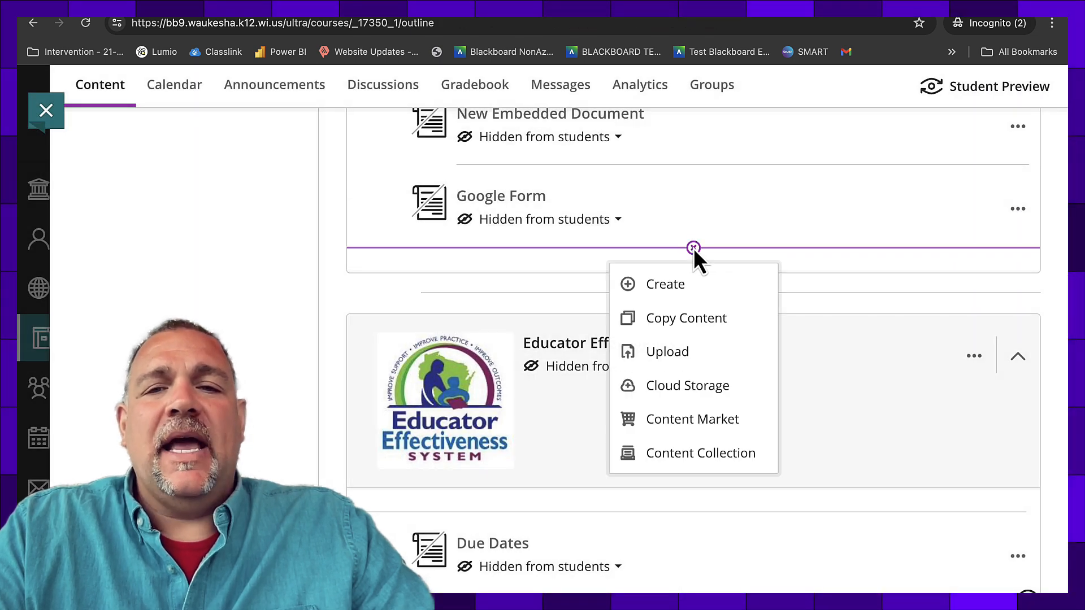
Add a new Learning Module between the Test Learning Module and Educator Effectiveness.
click(665, 284)
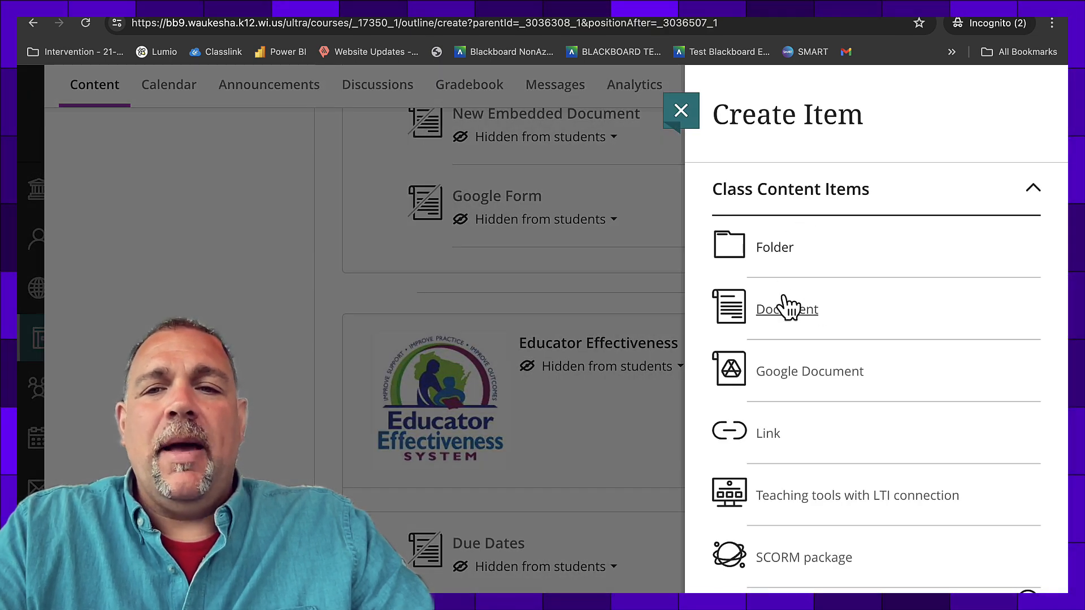
mouse_move(773, 270)
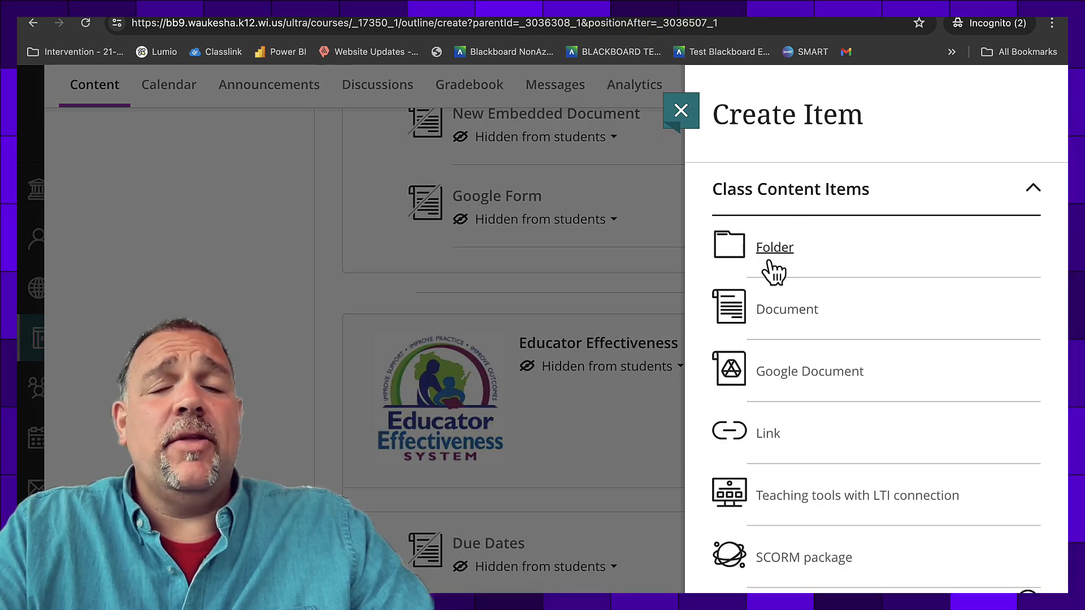
click(681, 111)
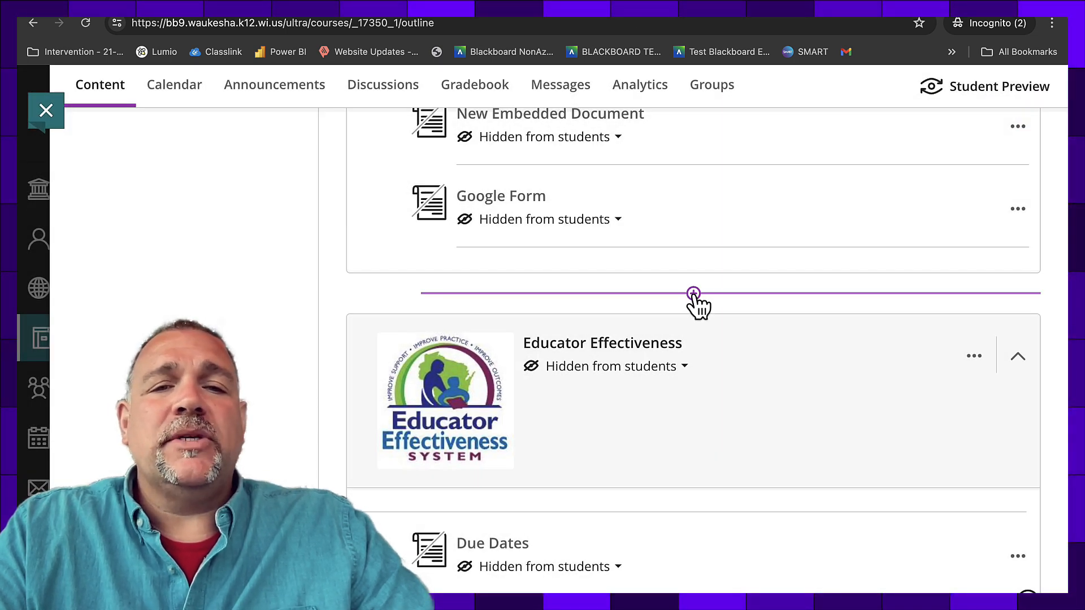
click(693, 293)
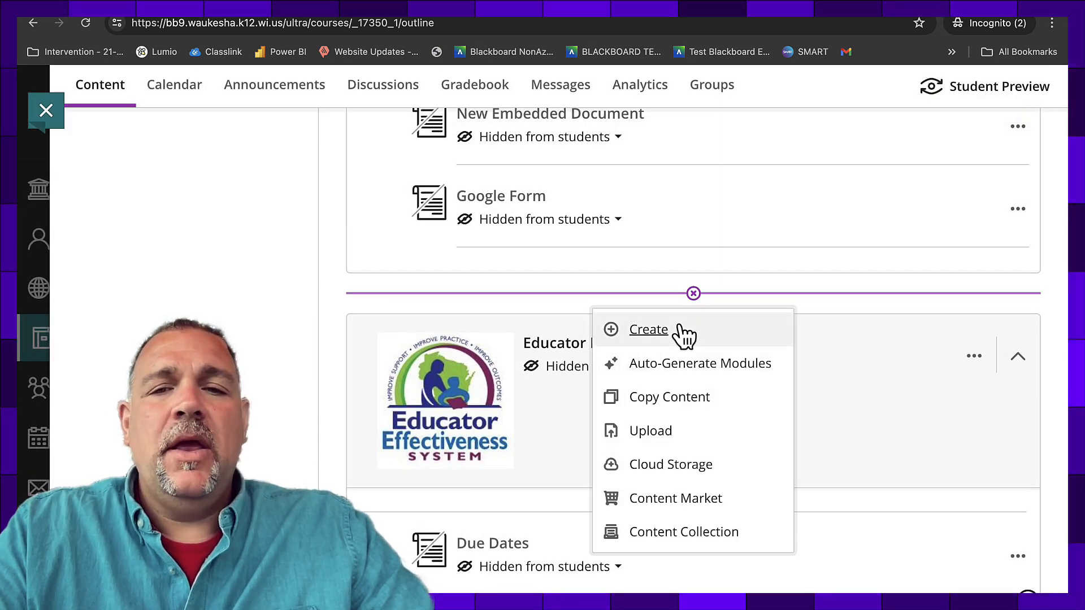
click(648, 329)
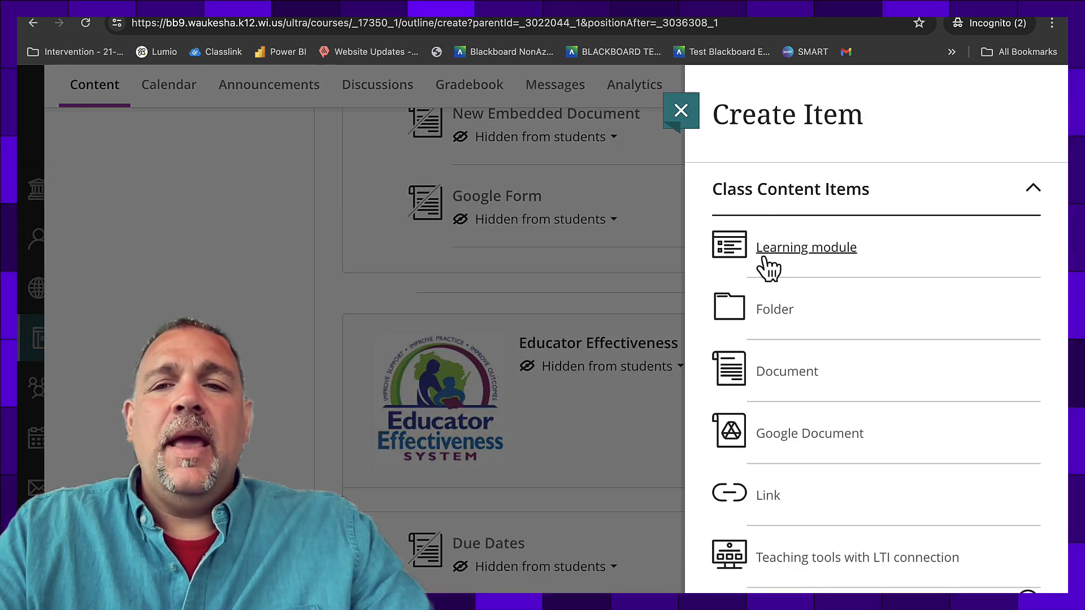
click(806, 247)
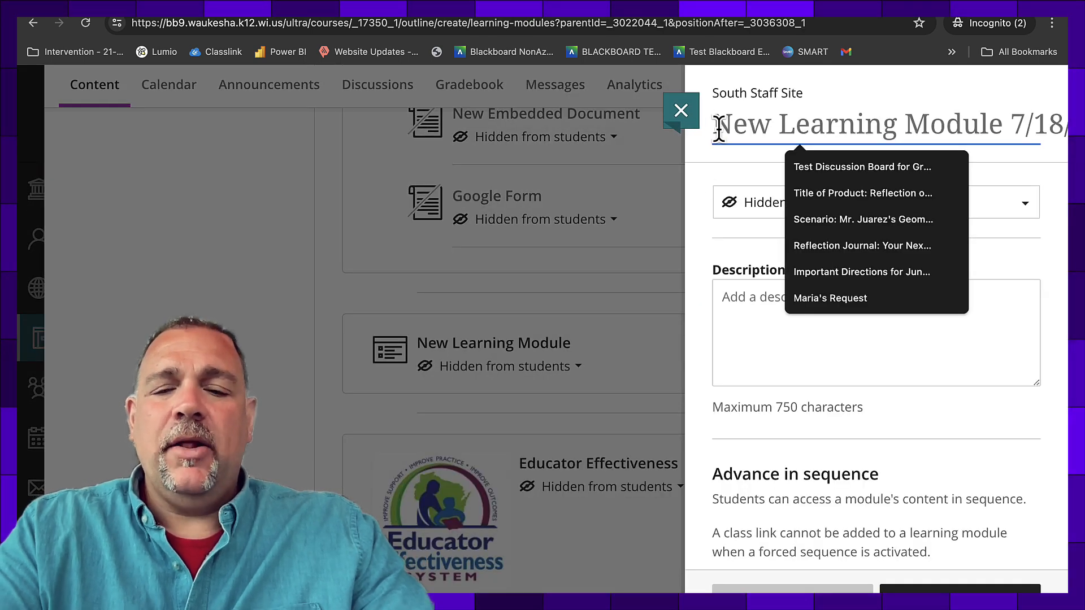
Make the New Learning Module visible to students and add its searchable-keywords description.
key(Backspace)
text(New Learning Module)
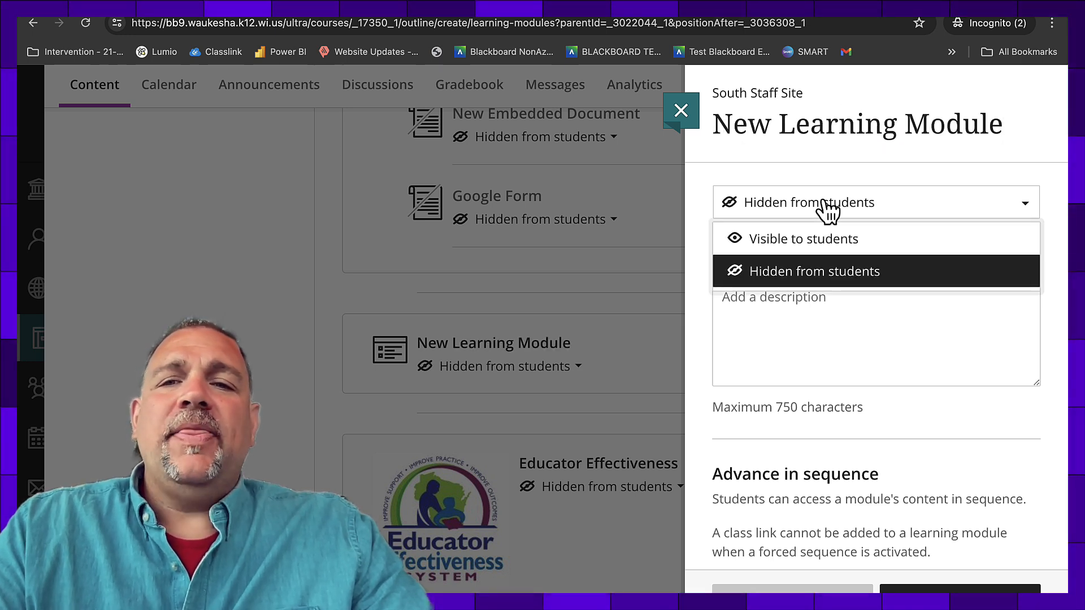
mouse_move(803, 239)
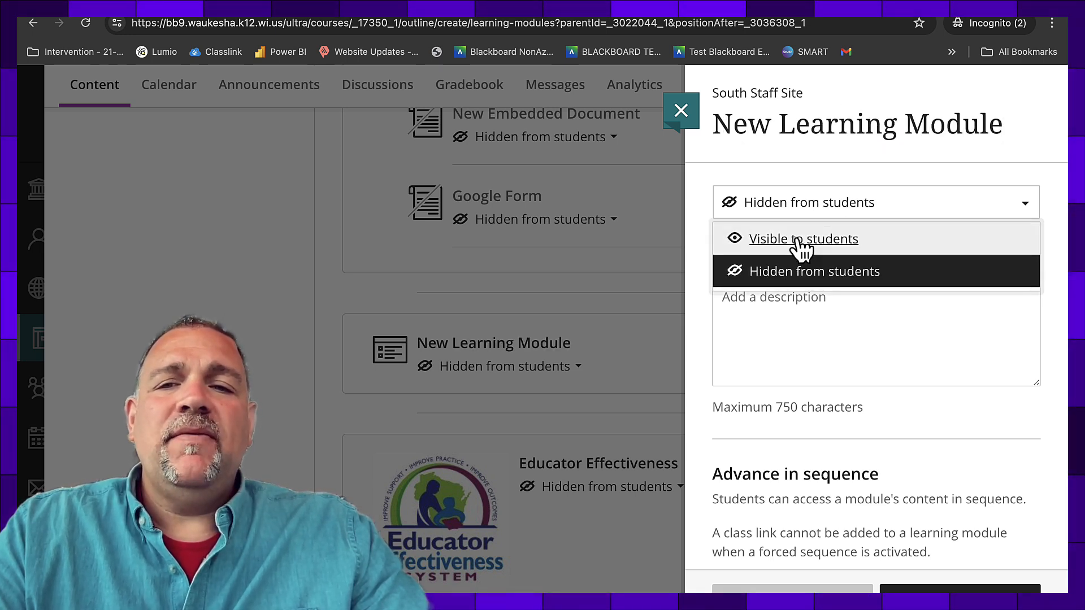
click(803, 238)
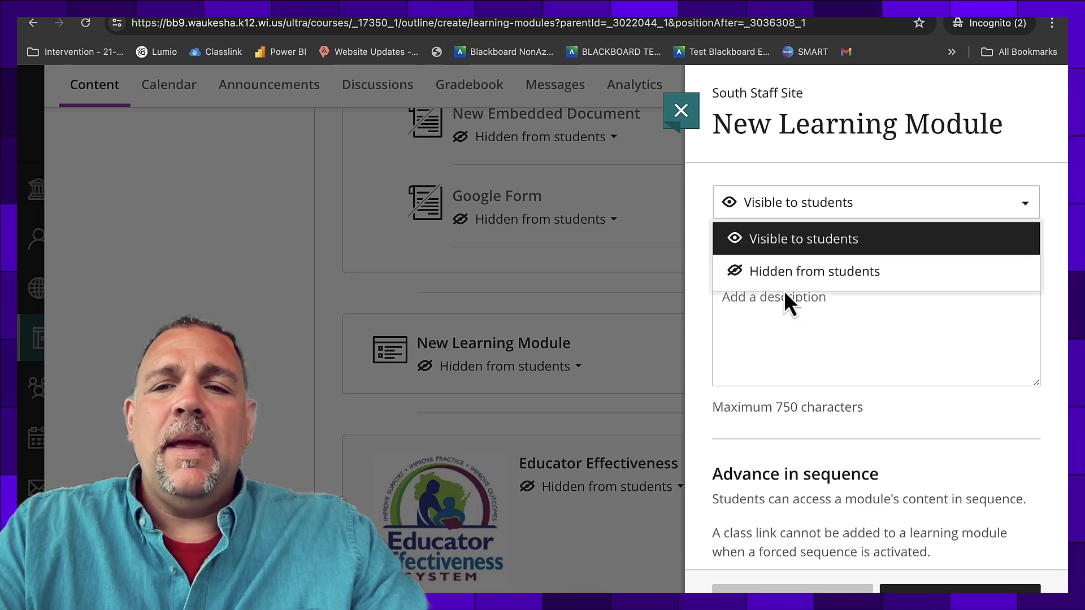
click(814, 271)
text(Adding a great des)
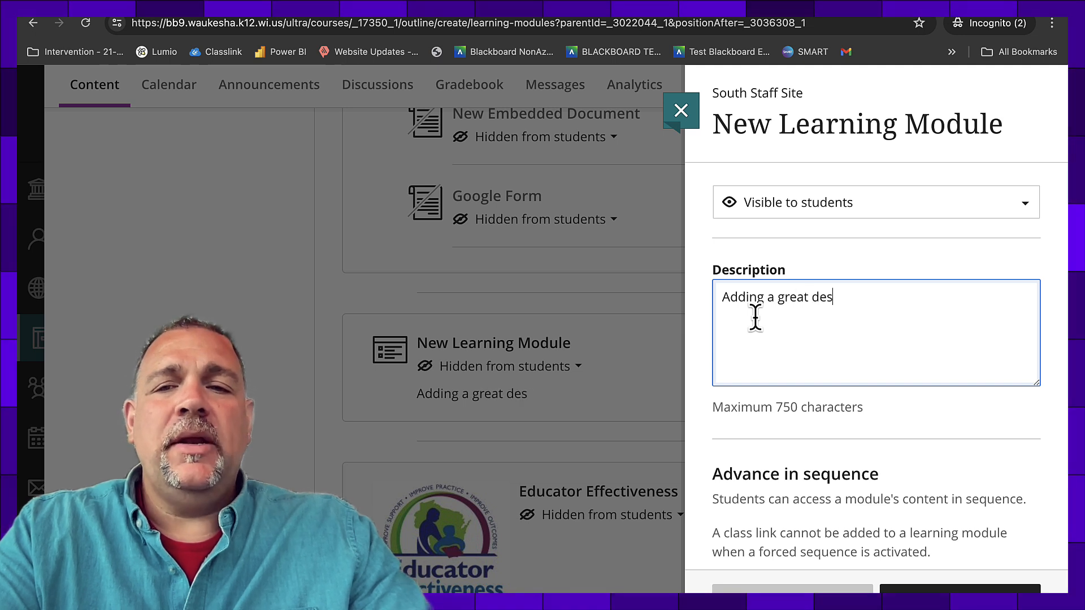
text(cription with keywords that can)
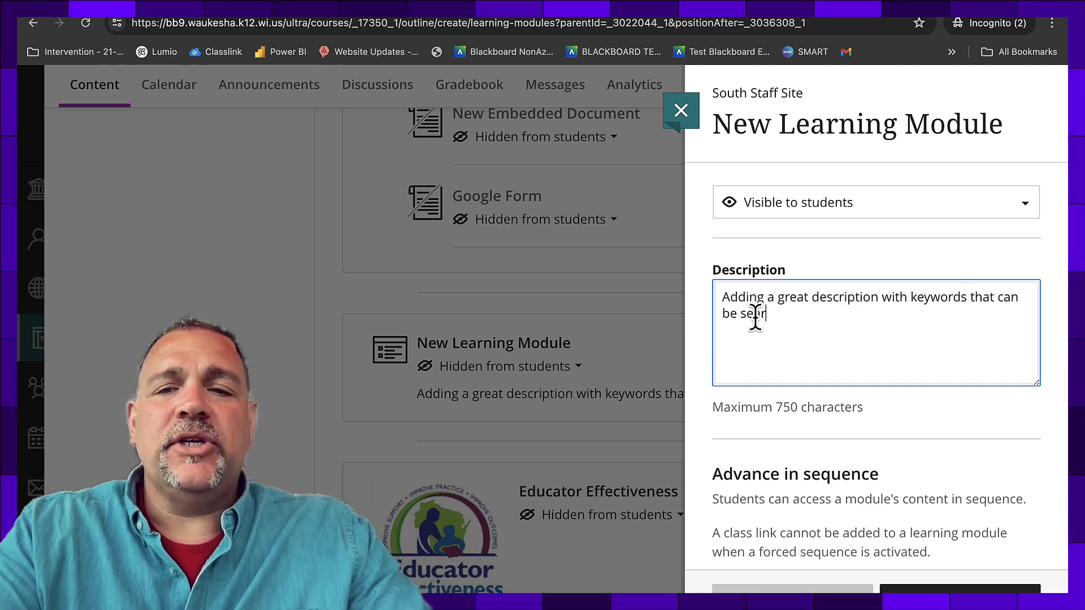
text(arched.)
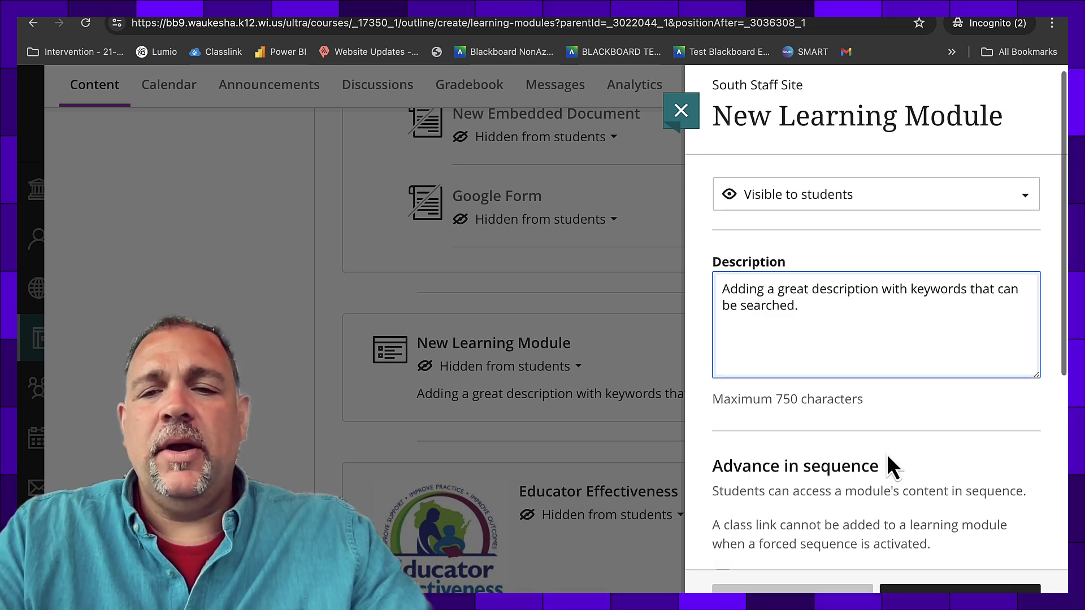
scroll(down, 3)
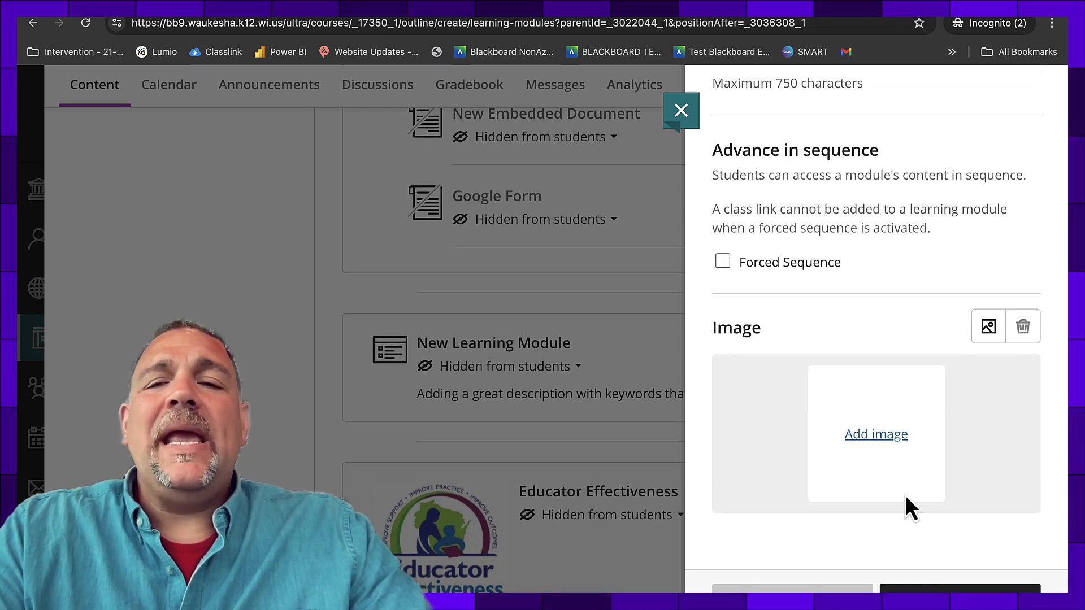
mouse_move(987, 326)
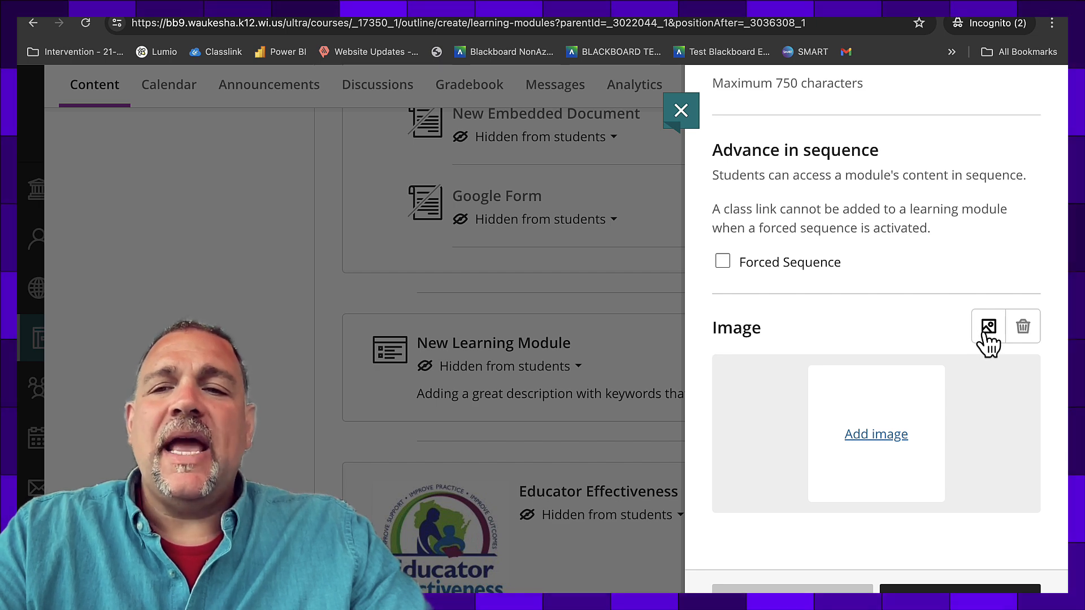
Search Unsplash stock images for 'Learning' in the module's image dialog.
click(987, 326)
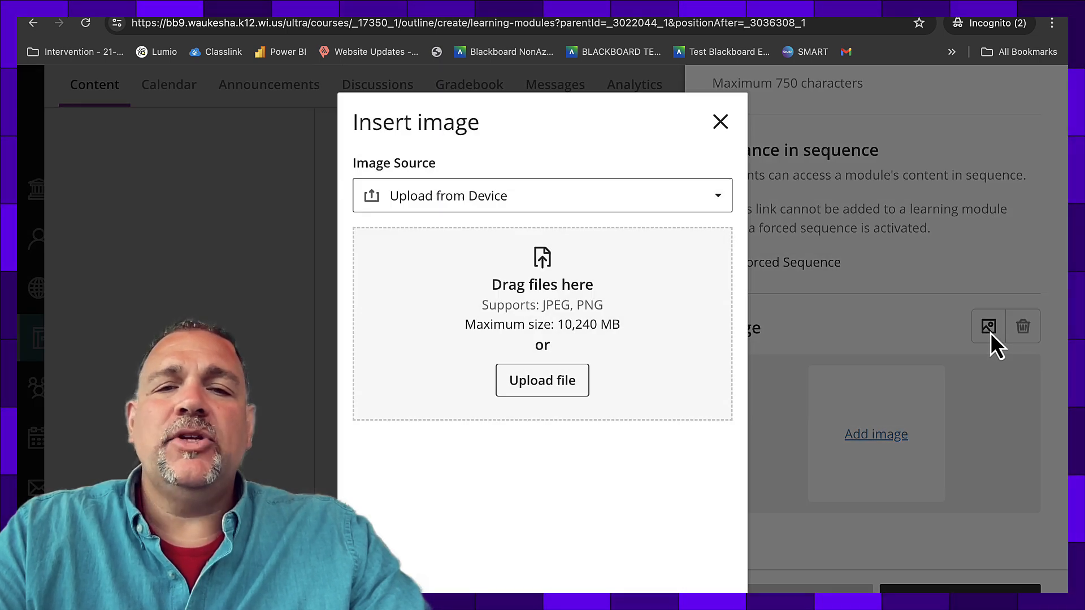
mouse_move(535, 207)
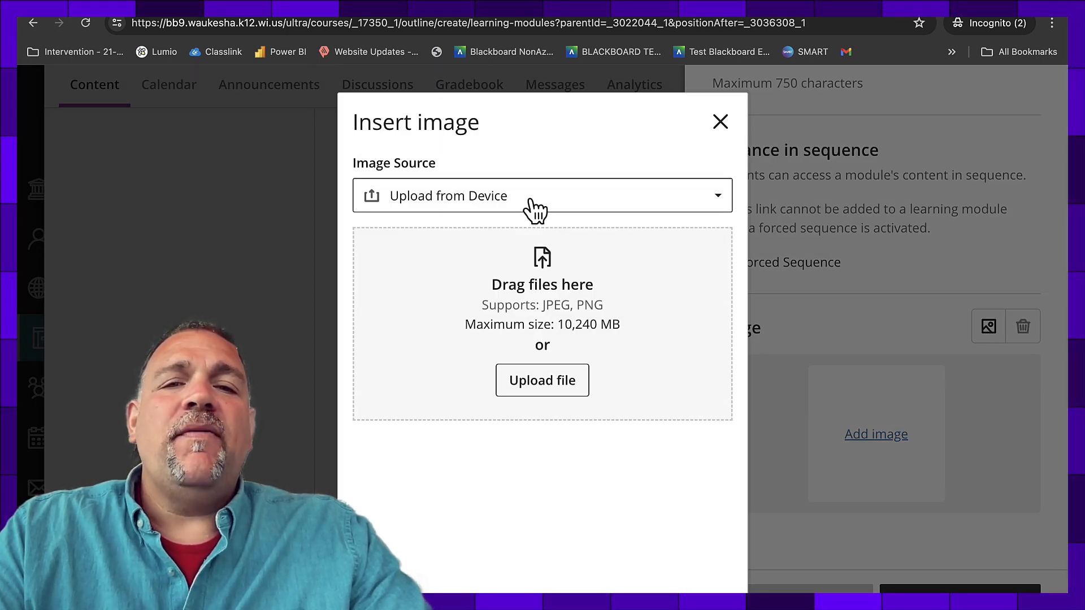
click(542, 195)
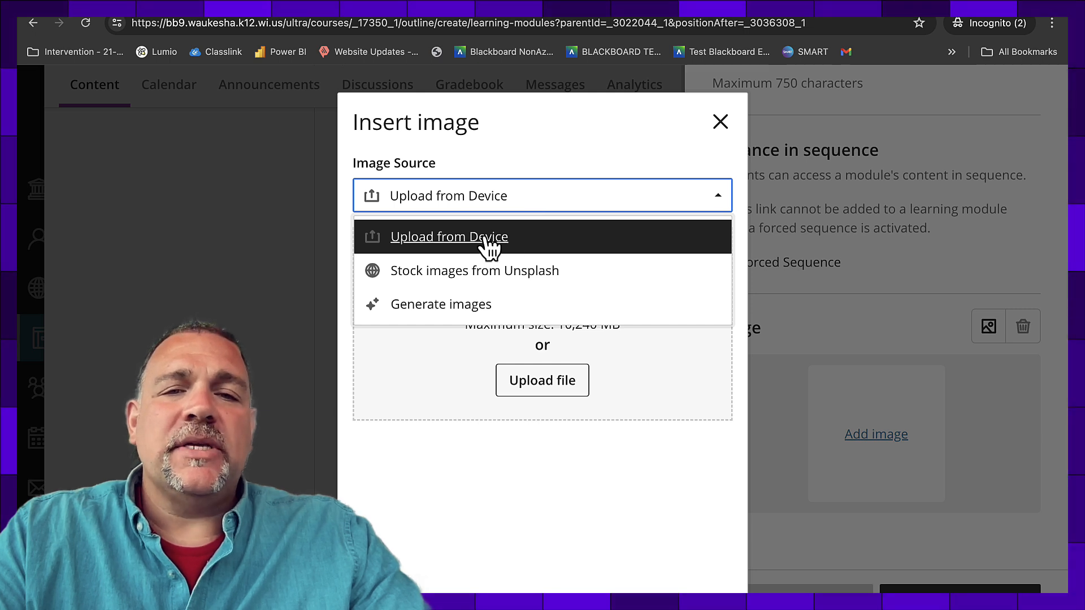
mouse_move(484, 311)
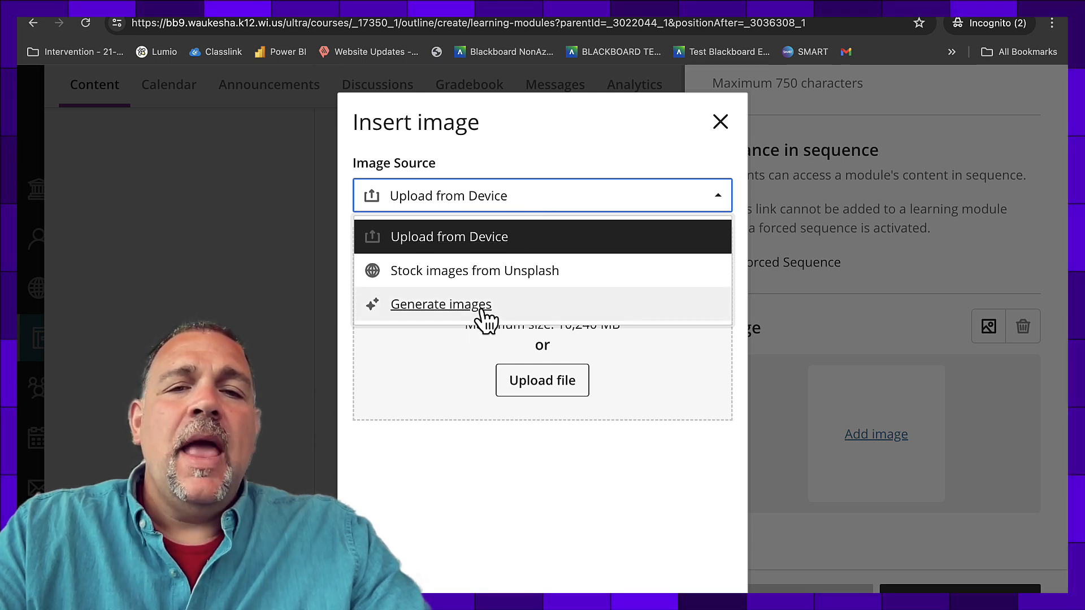
mouse_move(474, 271)
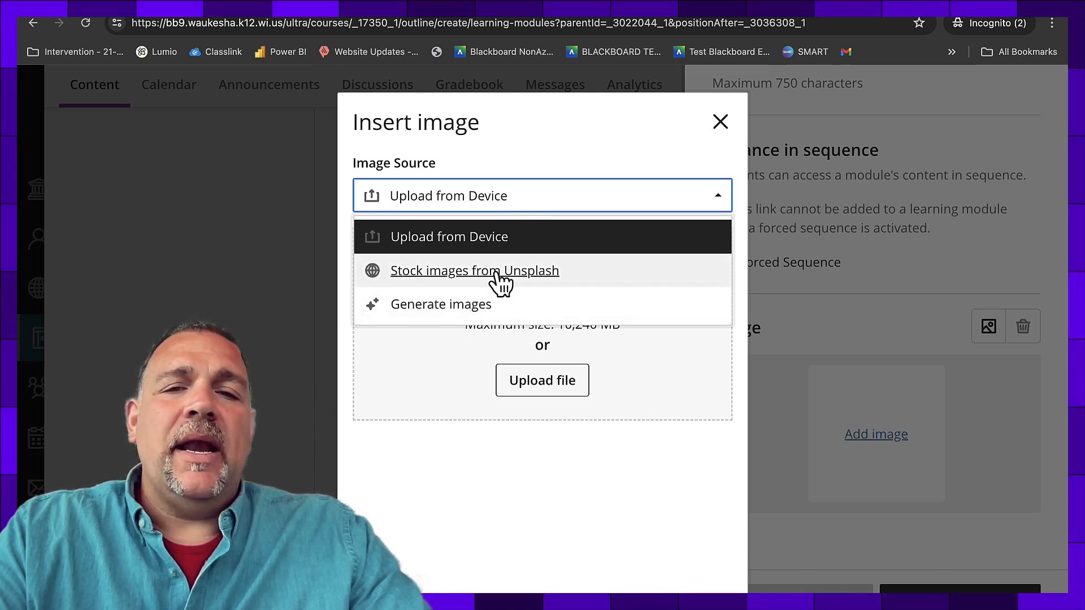
click(474, 270)
text(Lear)
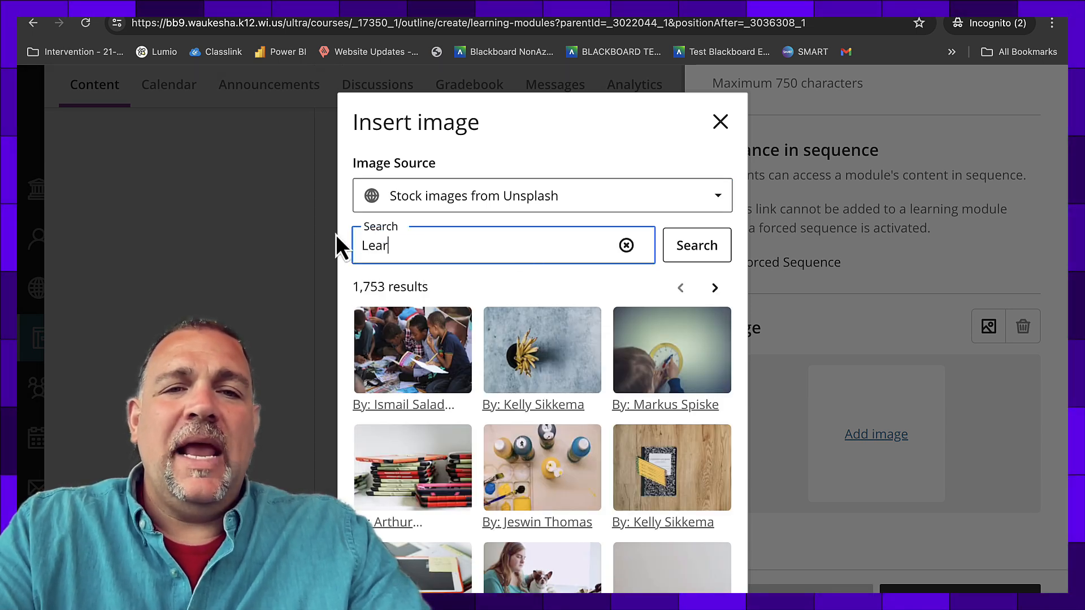
text(ning)
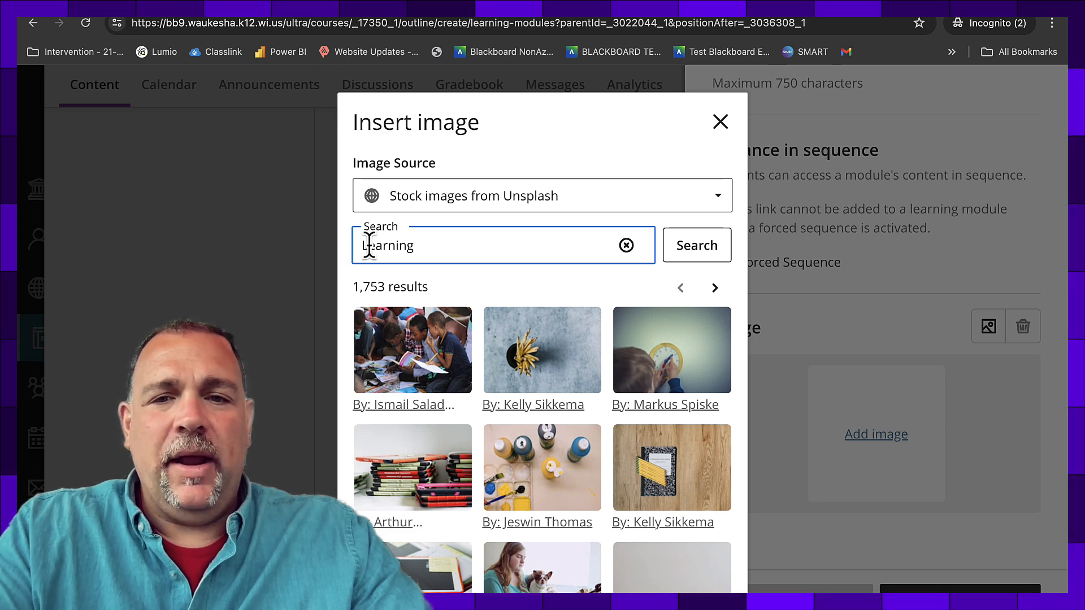
click(696, 245)
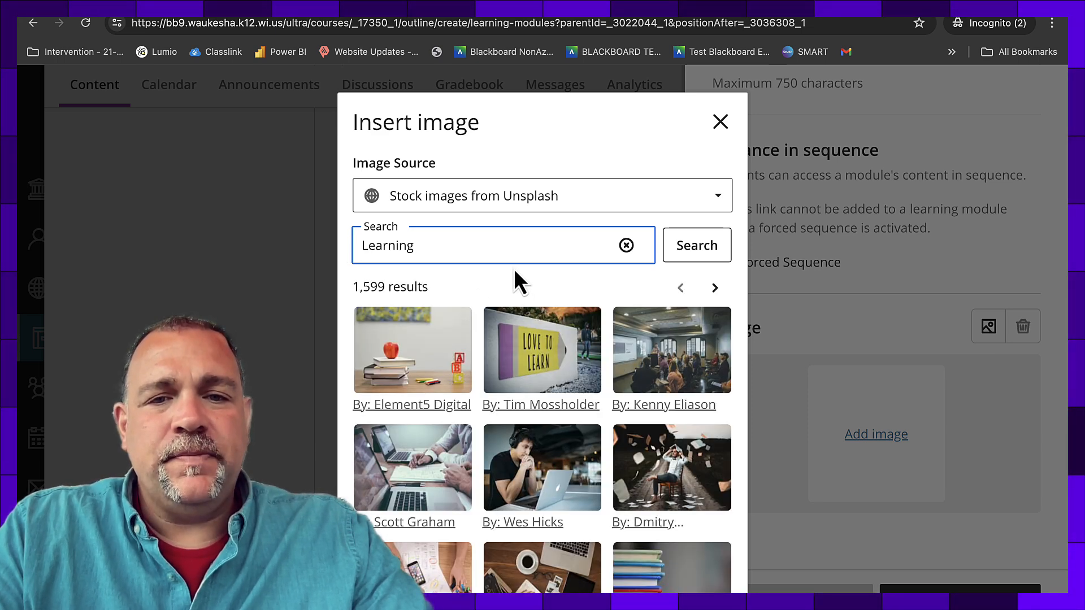
mouse_move(560, 374)
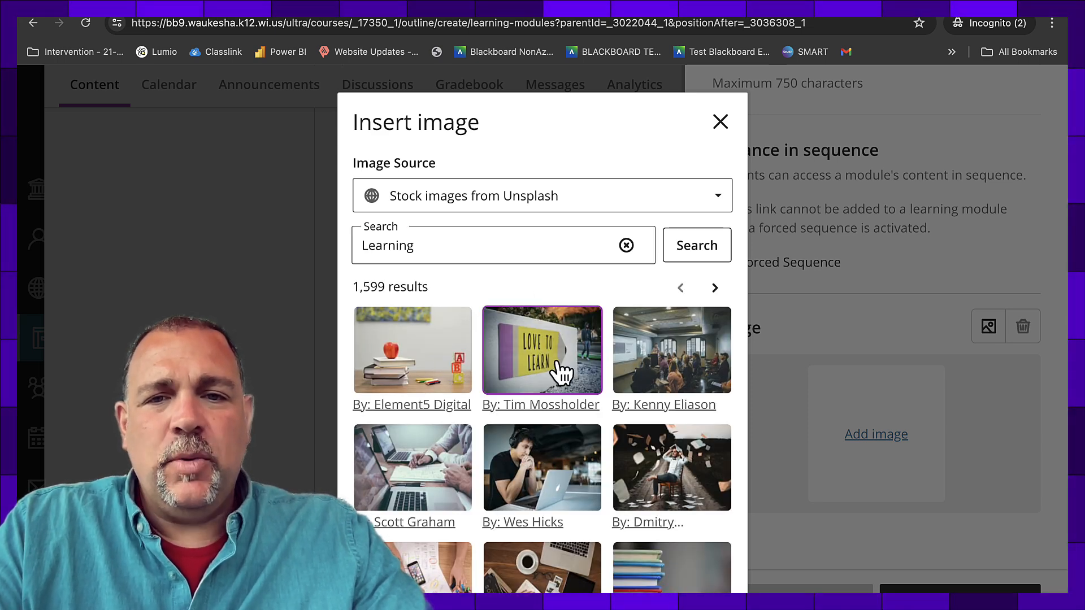
Insert the Love to Learn pencil photo as the module image.
click(542, 350)
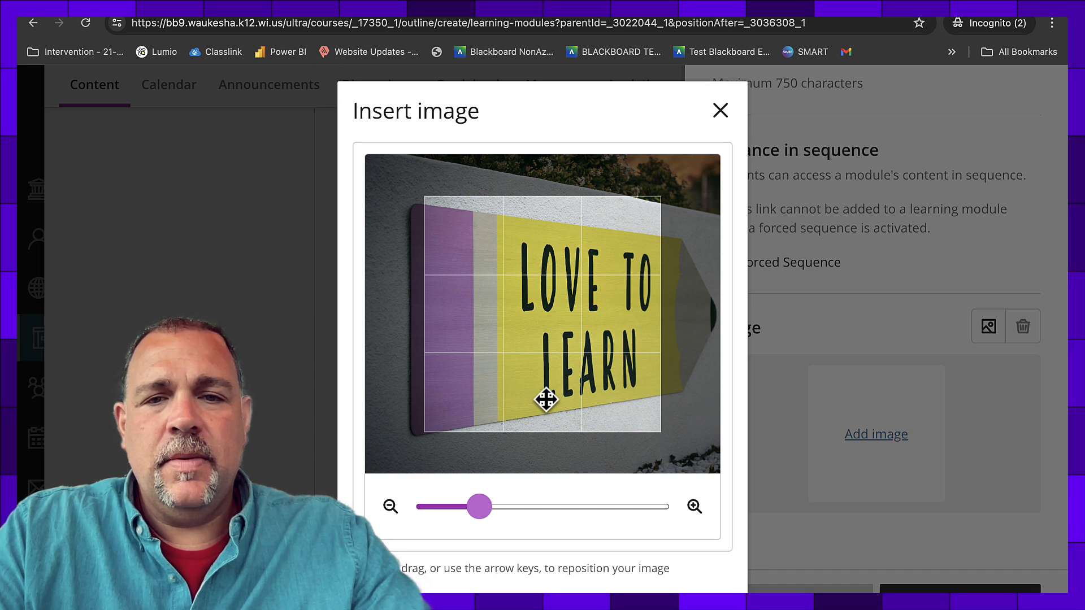
click(703, 574)
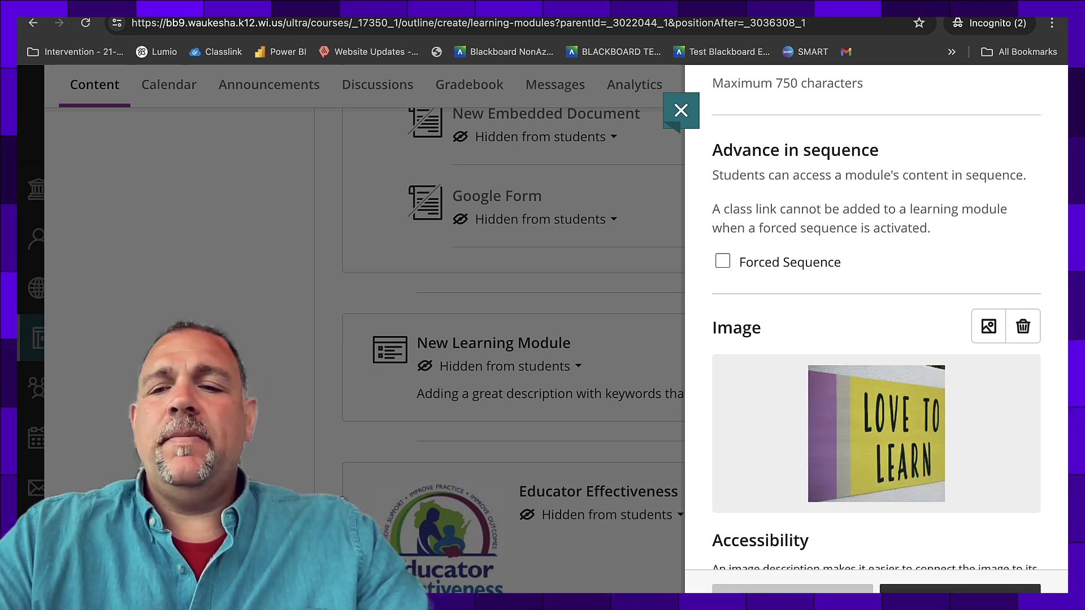
Save the New Learning Module and expand it in the course outline.
click(681, 111)
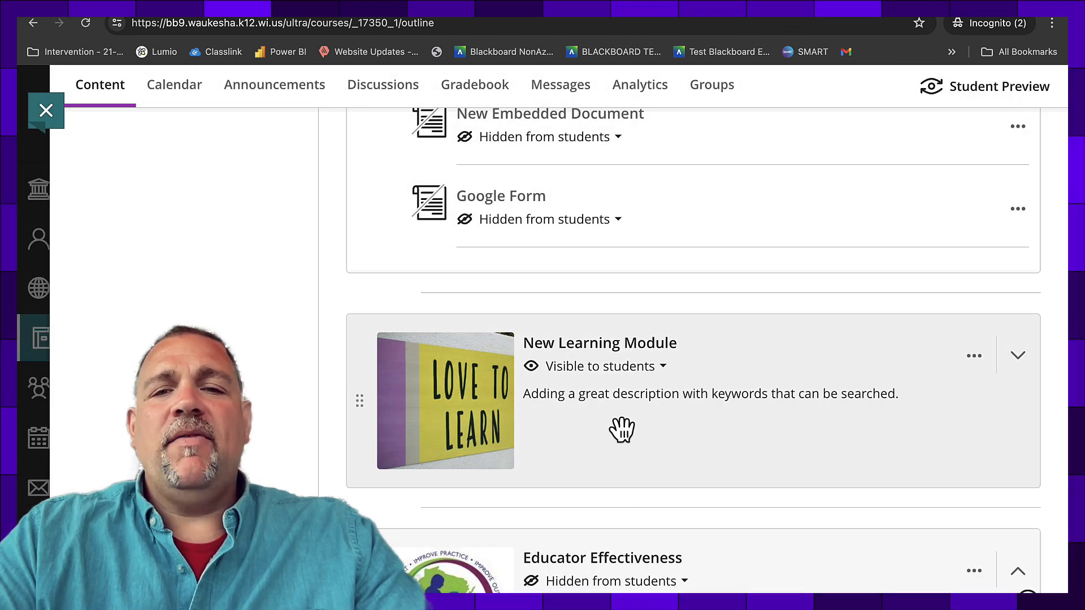
click(1017, 355)
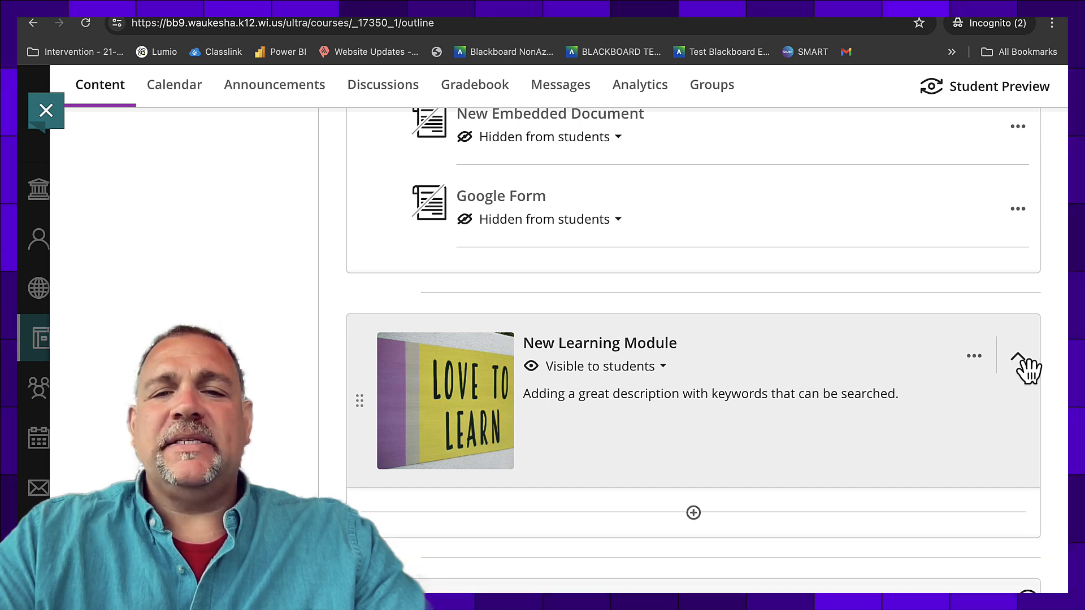